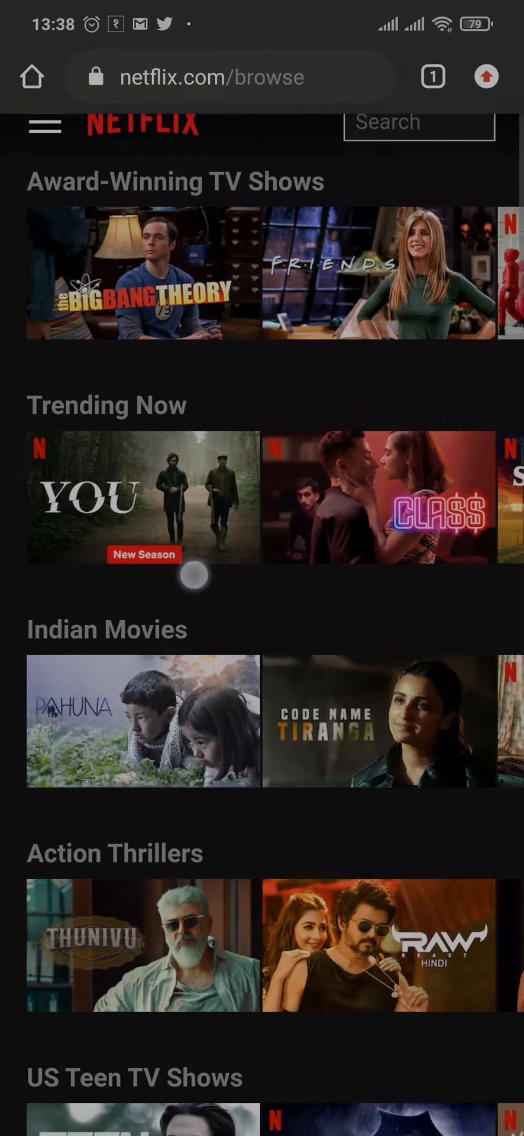
Scroll the browse page menu and choose Account to reach membership and billing settings
scroll(down, 3)
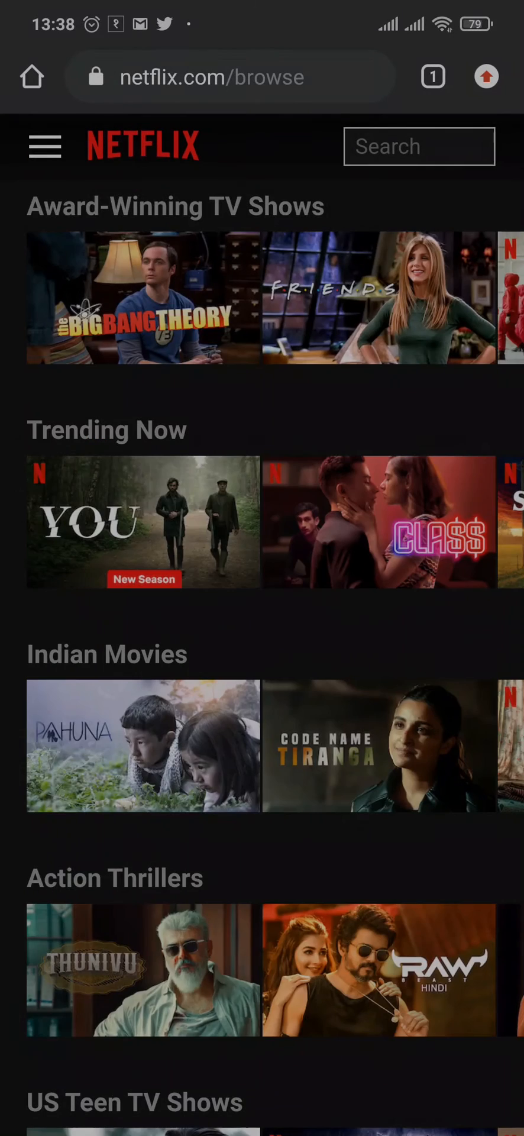
click(44, 145)
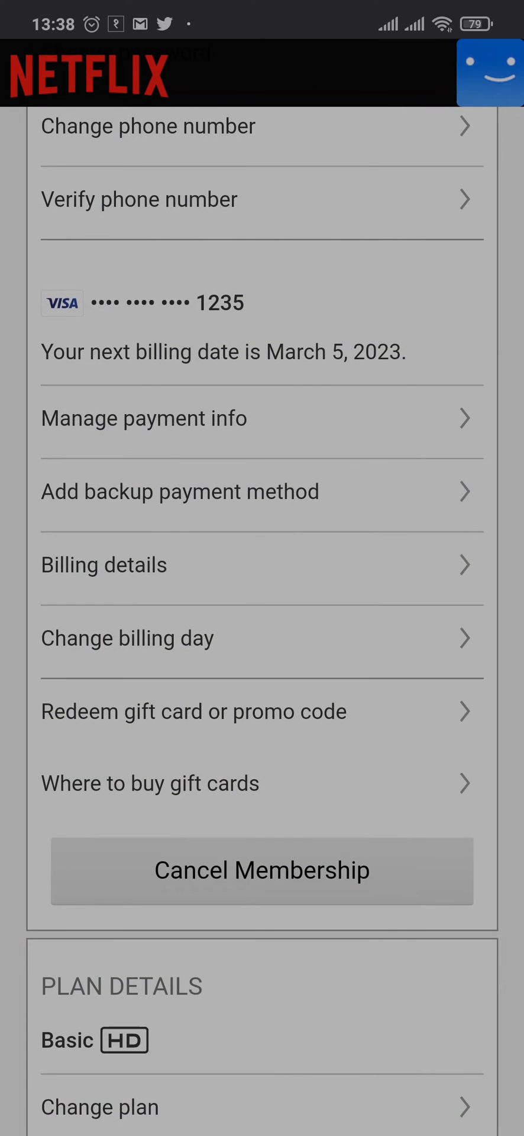
scroll(down, 3)
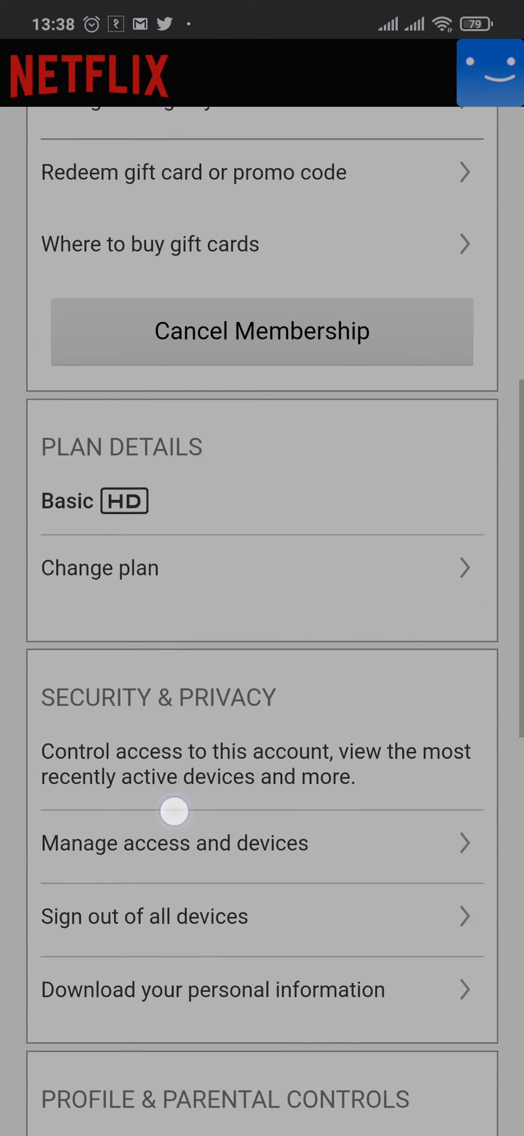
scroll(down, 3)
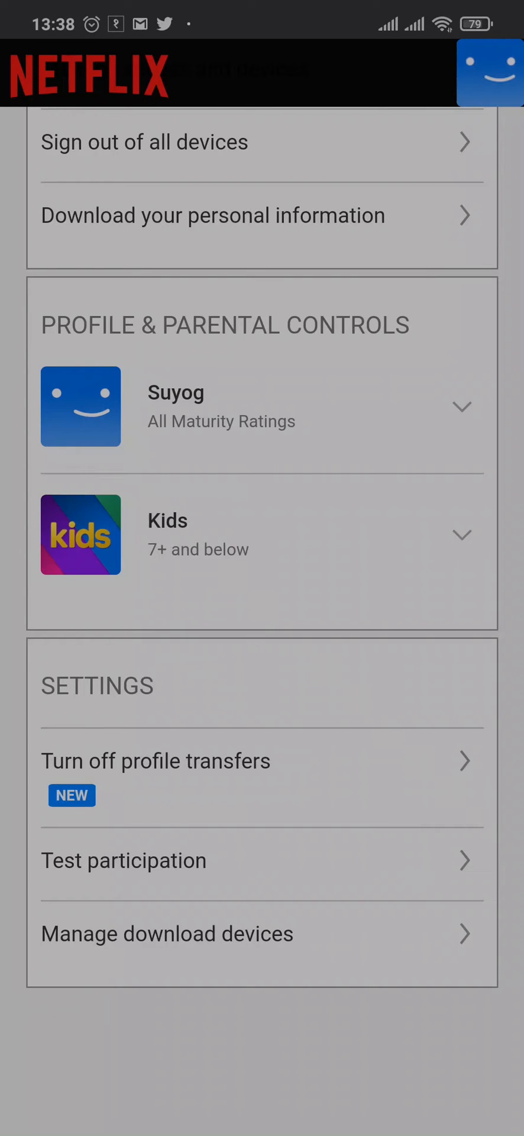
click(461, 407)
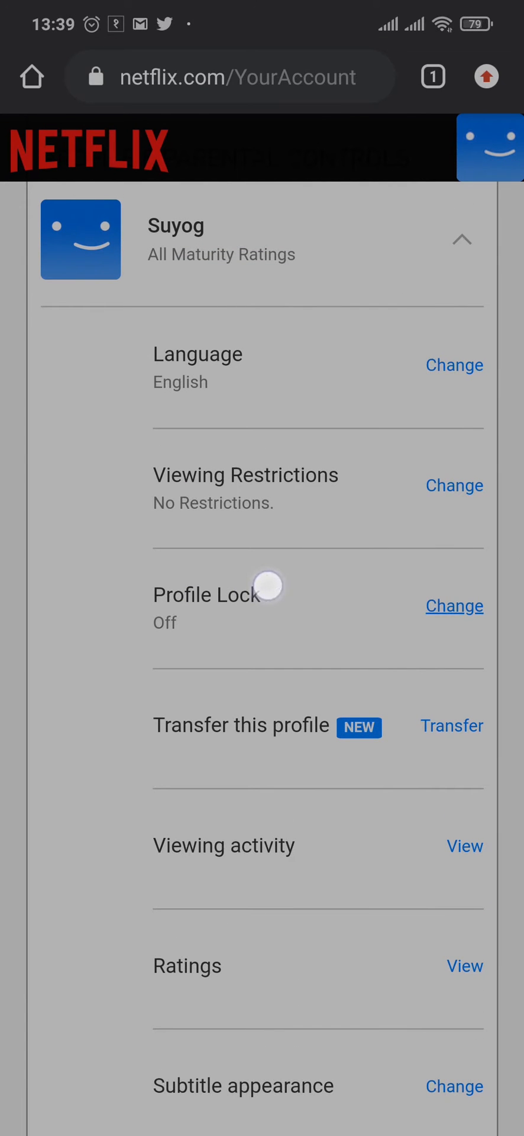
Choose Change beside Suyog's Profile Lock, currently Off
click(454, 606)
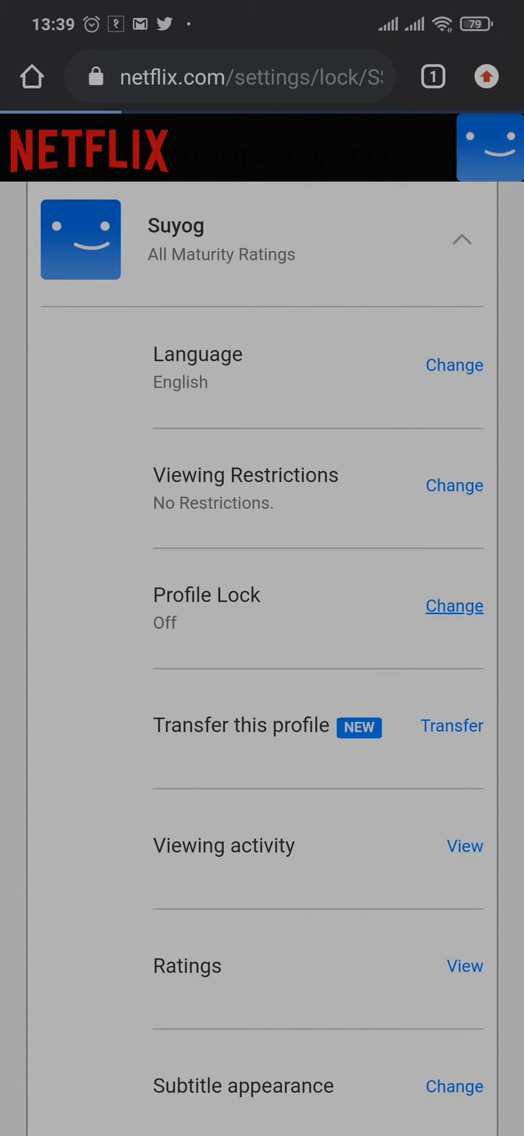
click(454, 606)
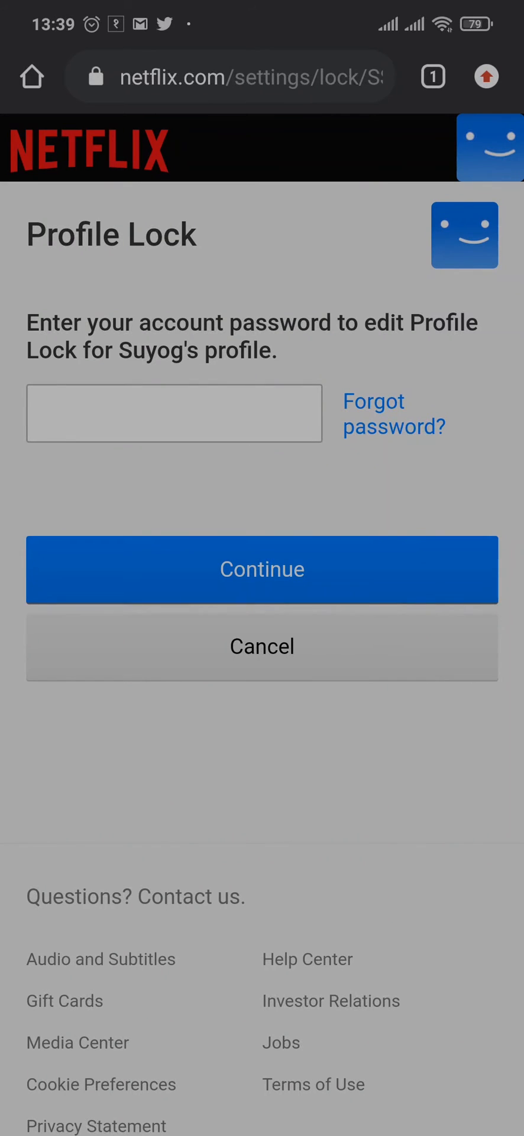
Enter the account password and continue to the PIN setup page
click(174, 413)
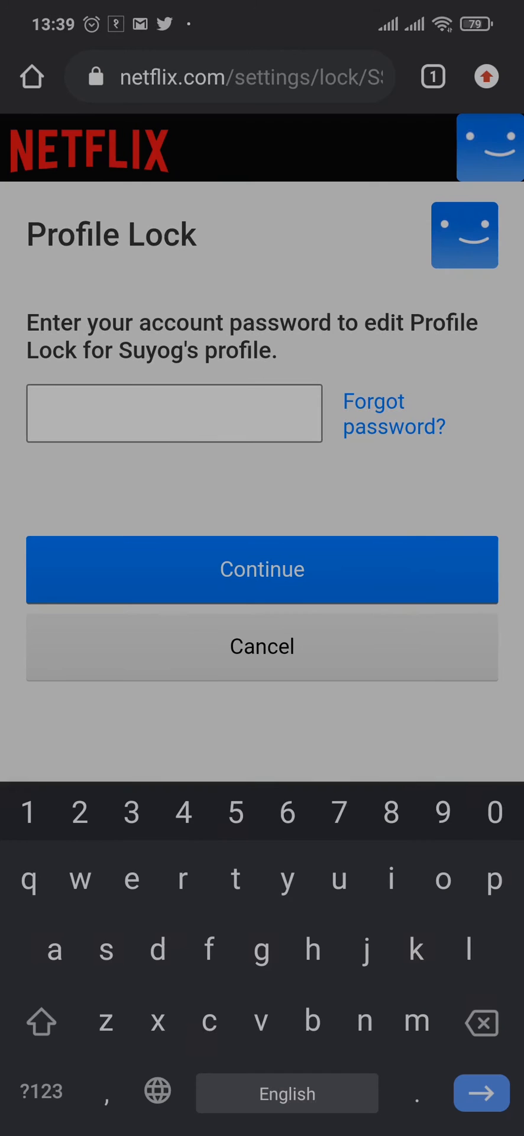
click(262, 569)
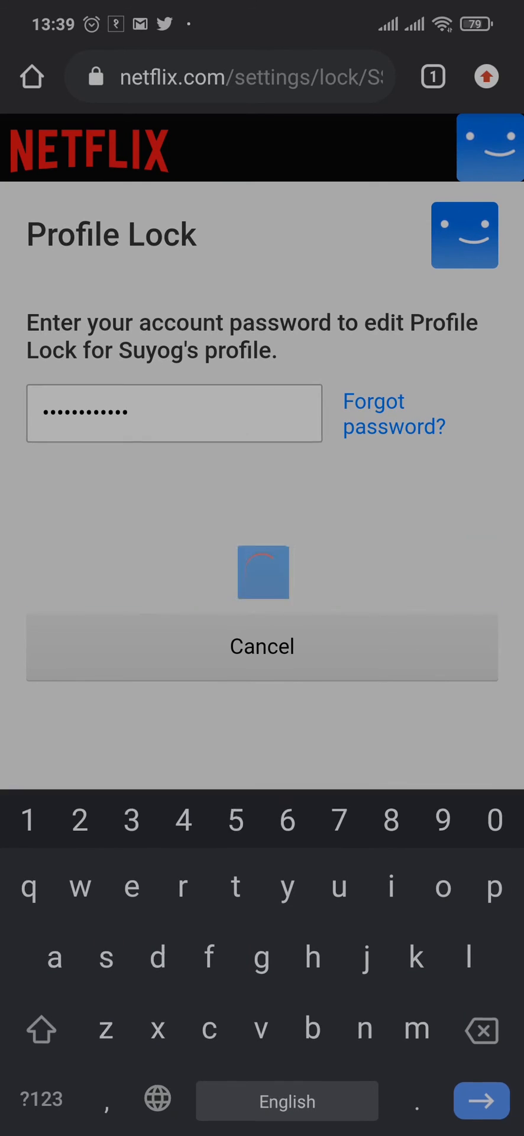
click(480, 1100)
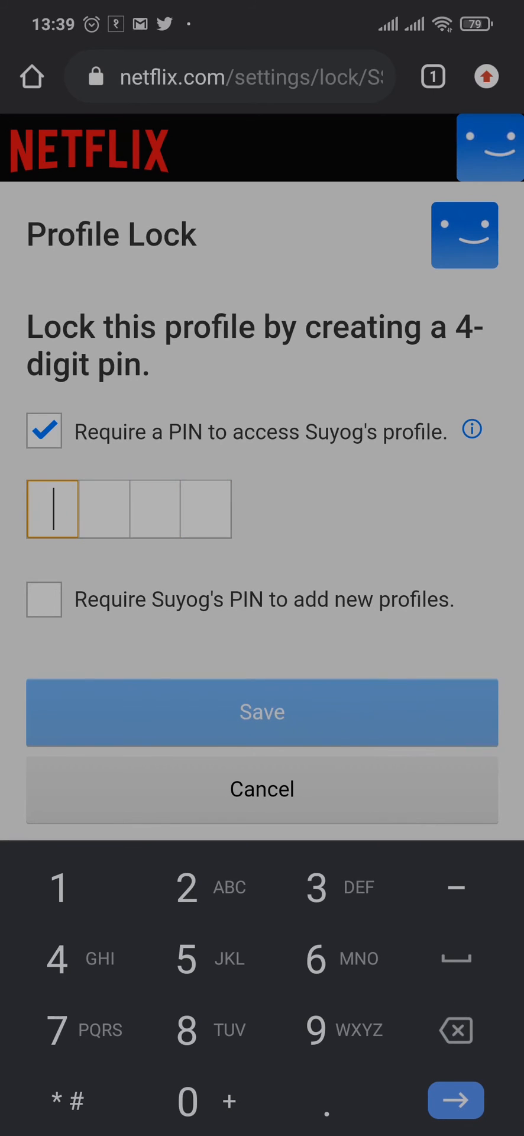
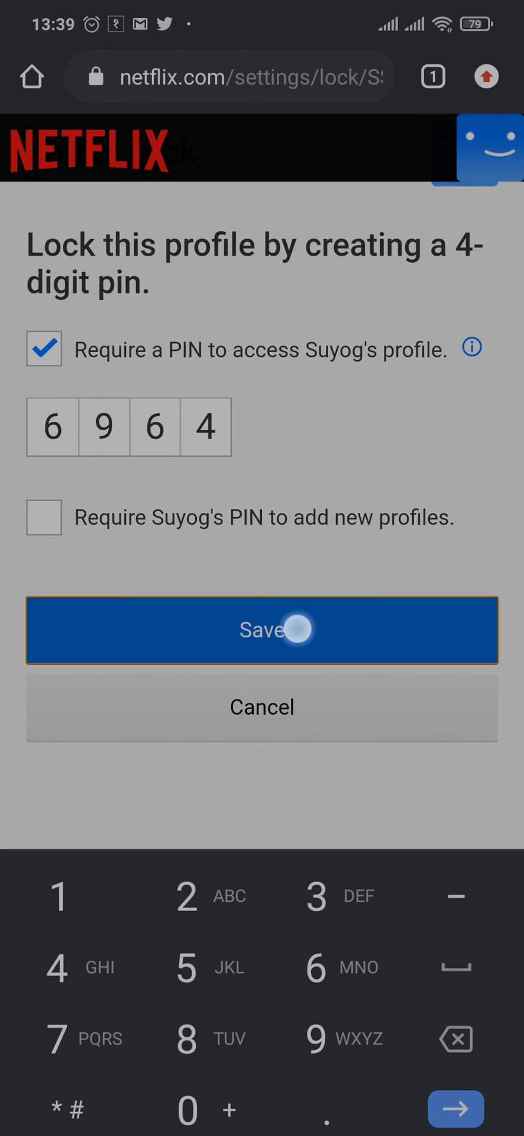
click(262, 630)
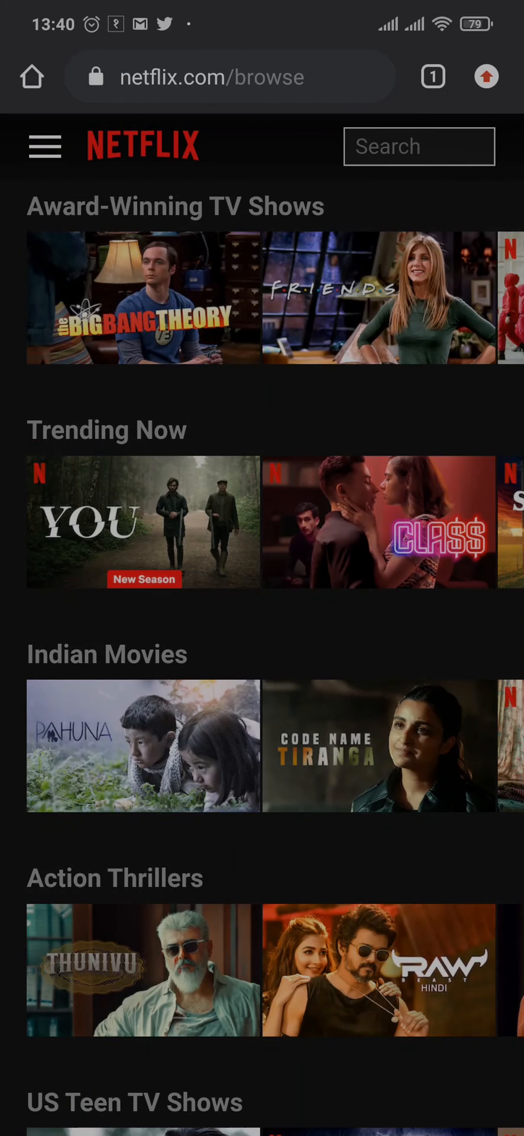
Scroll the browse page past Trending Now into more movie and TV rows
scroll(down, 3)
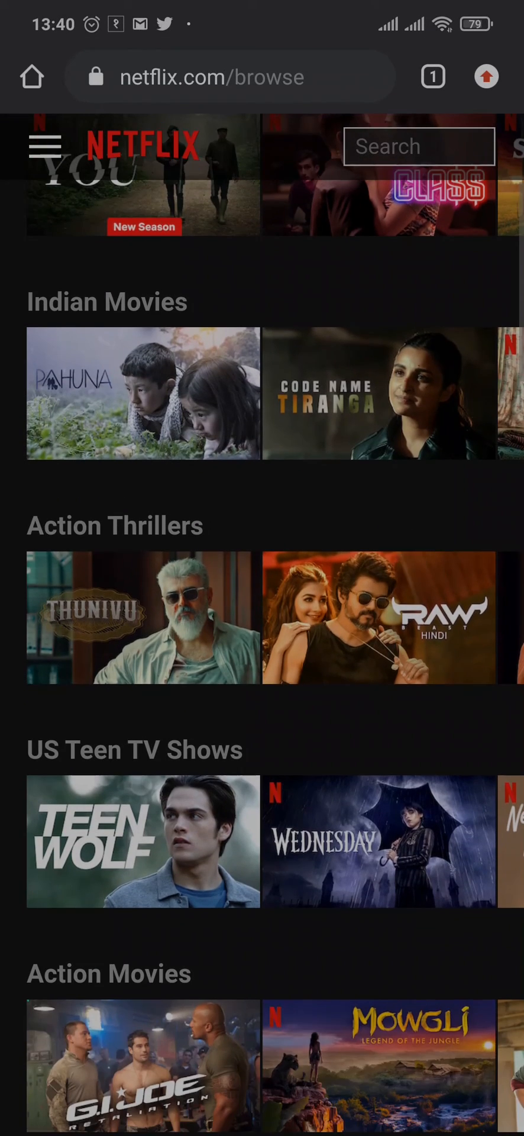